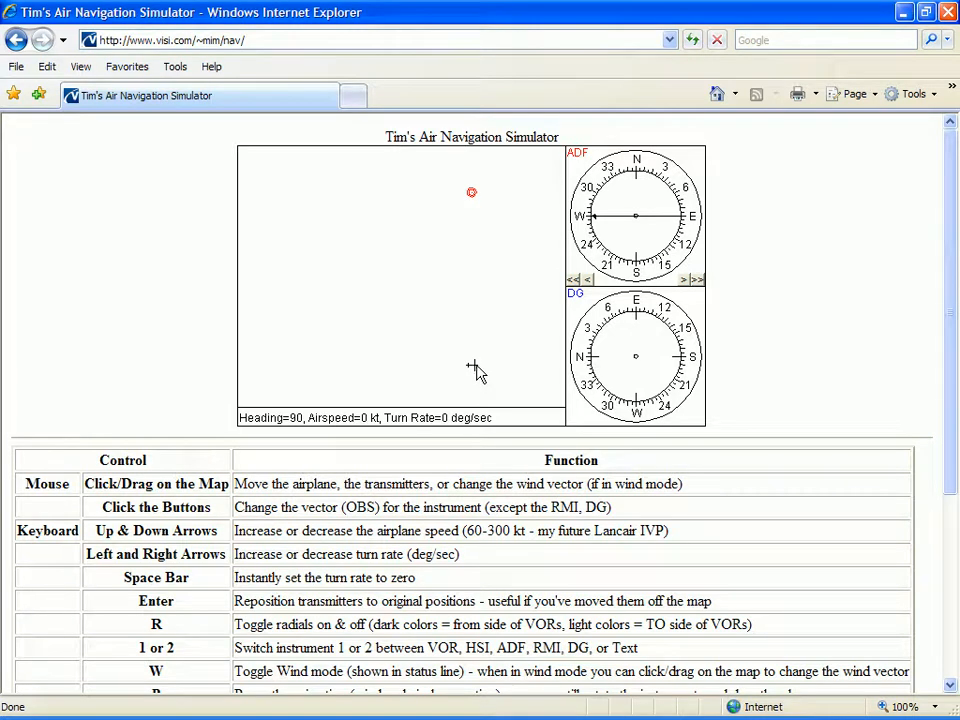
mouse_move(500, 368)
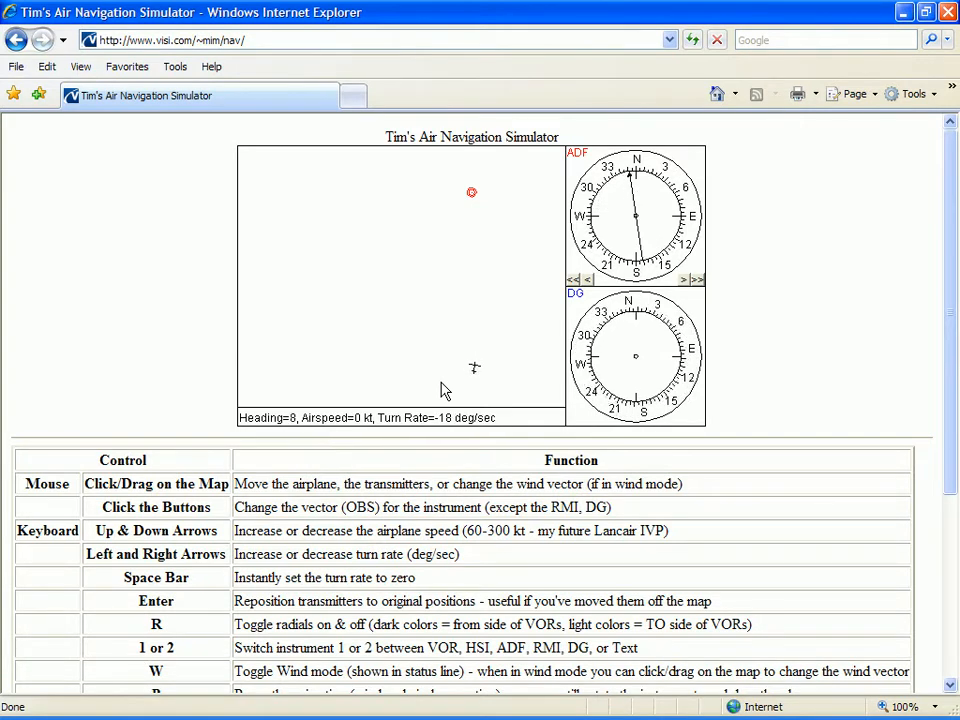
Hold heading 0 with zero turn rate and set a 25 kt wind from 270 degrees.
key("space")
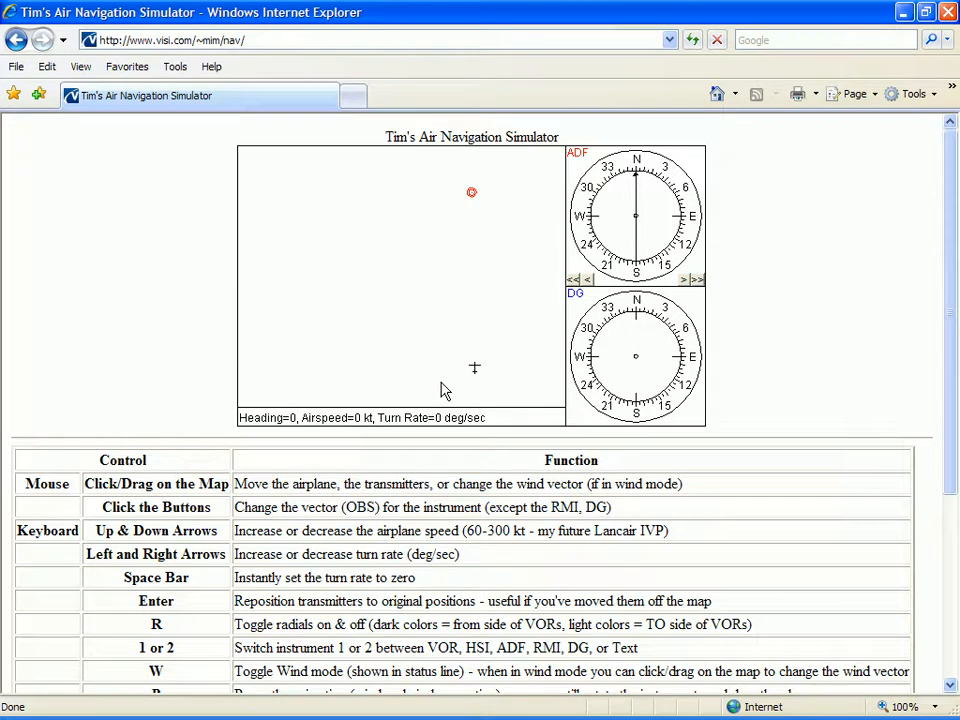
key("w")
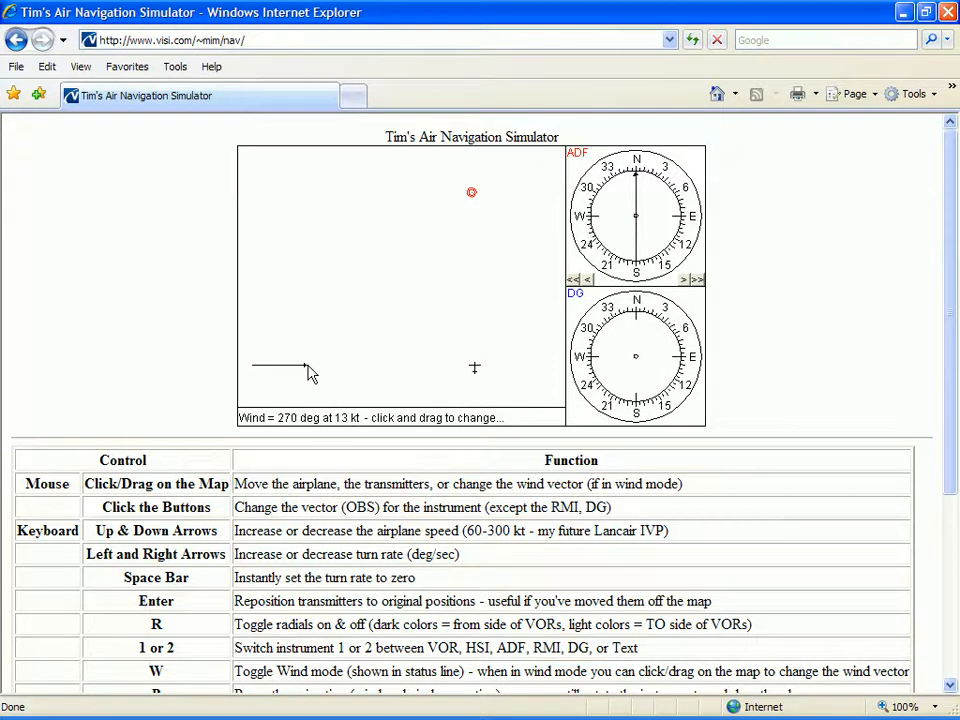
left_click_drag(310, 368, 344, 368)
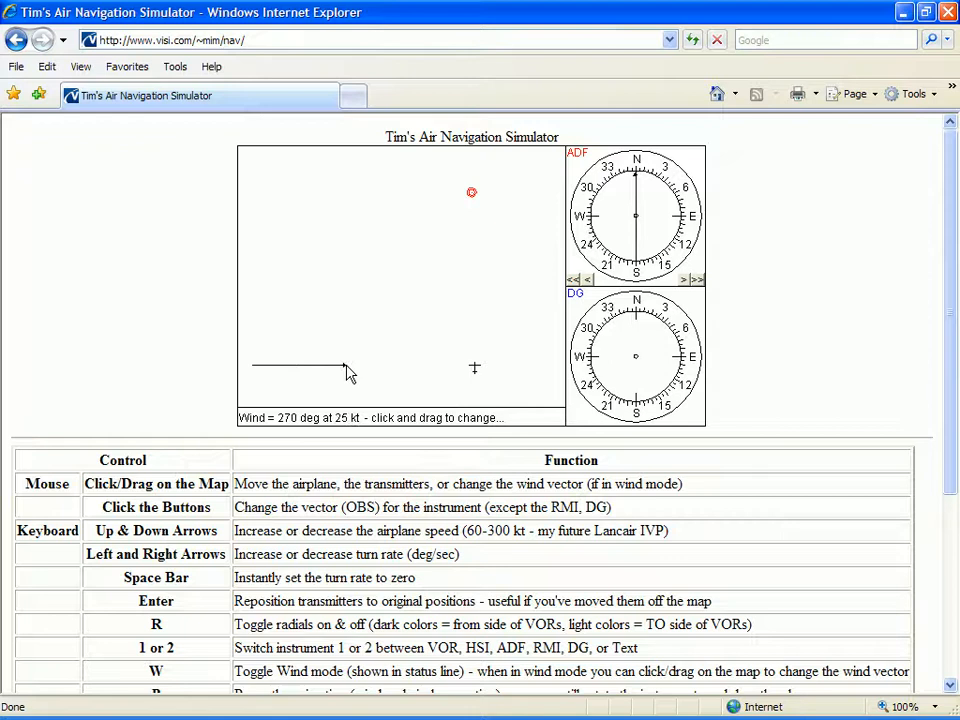